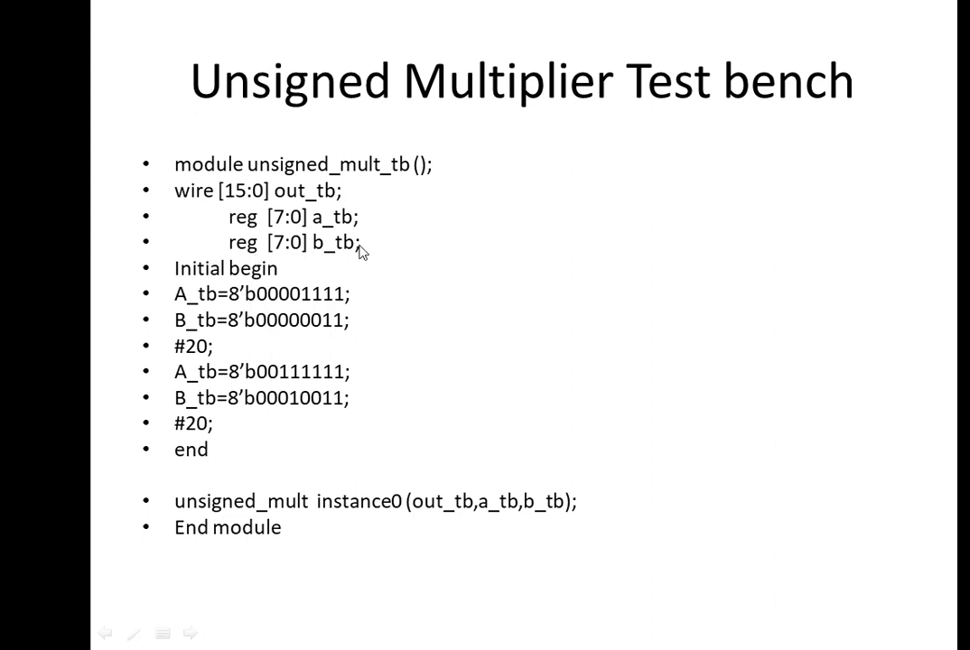
{"action": "mouse_move", "coordinate": [217, 357]}
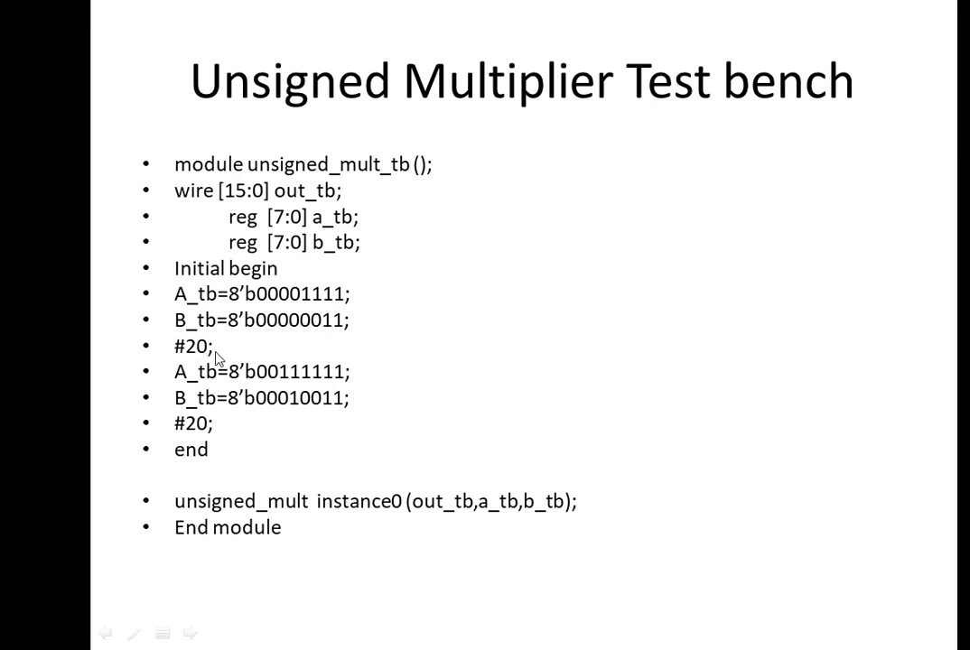
{"action": "mouse_move", "coordinate": [215, 483]}
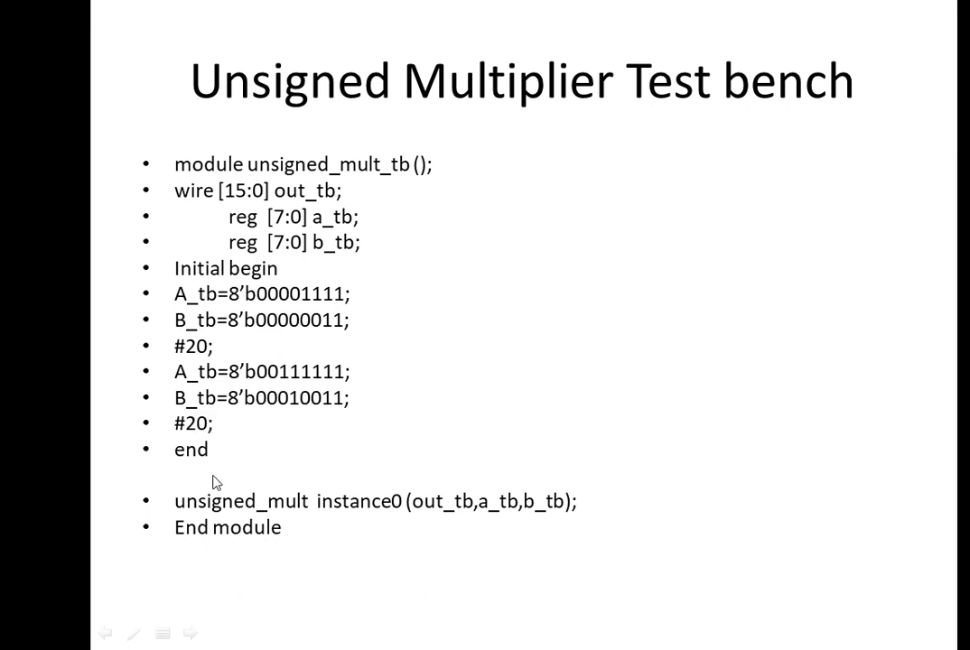
{"action": "mouse_move", "coordinate": [271, 326]}
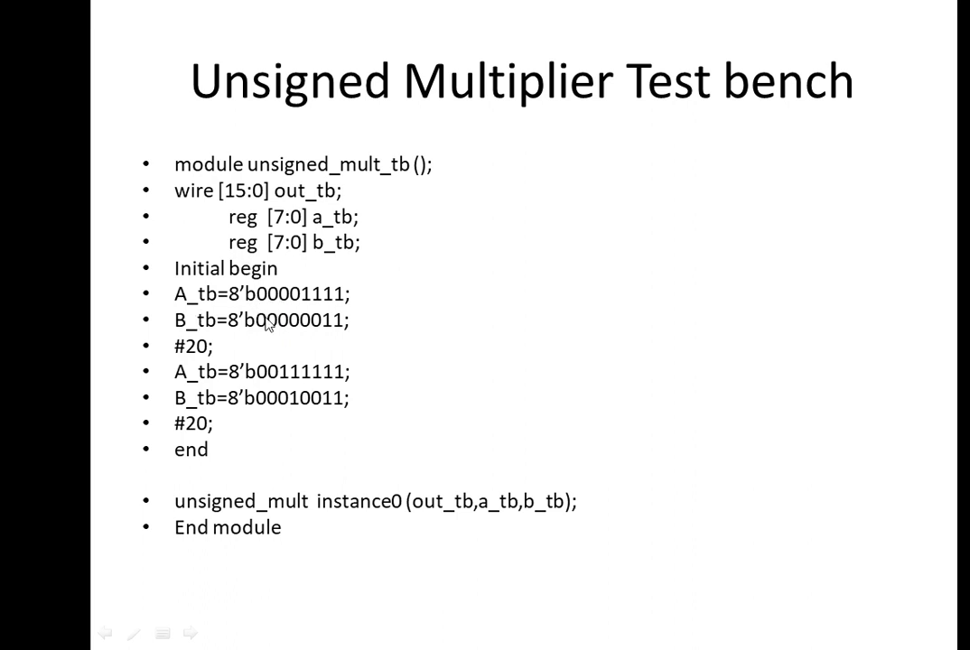